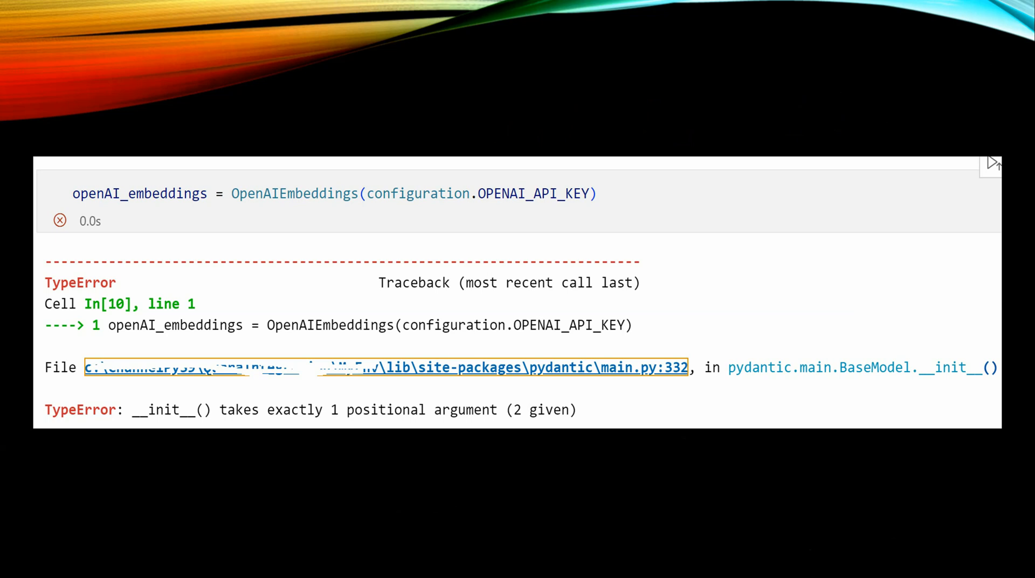
{"action": "mouse_move", "coordinate": [190, 363]}
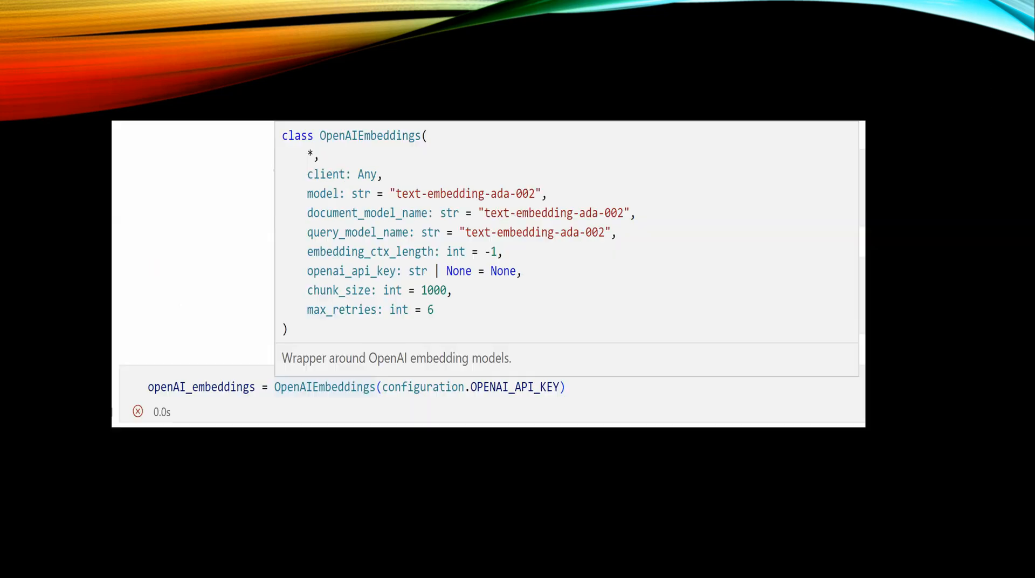
{"action": "mouse_move", "coordinate": [64, 524]}
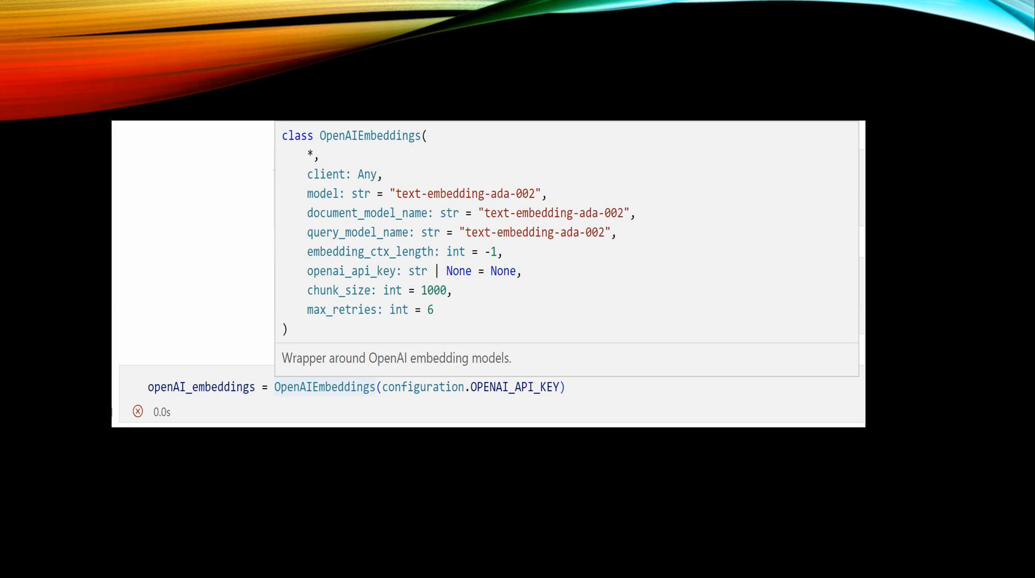
{"action": "mouse_move", "coordinate": [471, 198]}
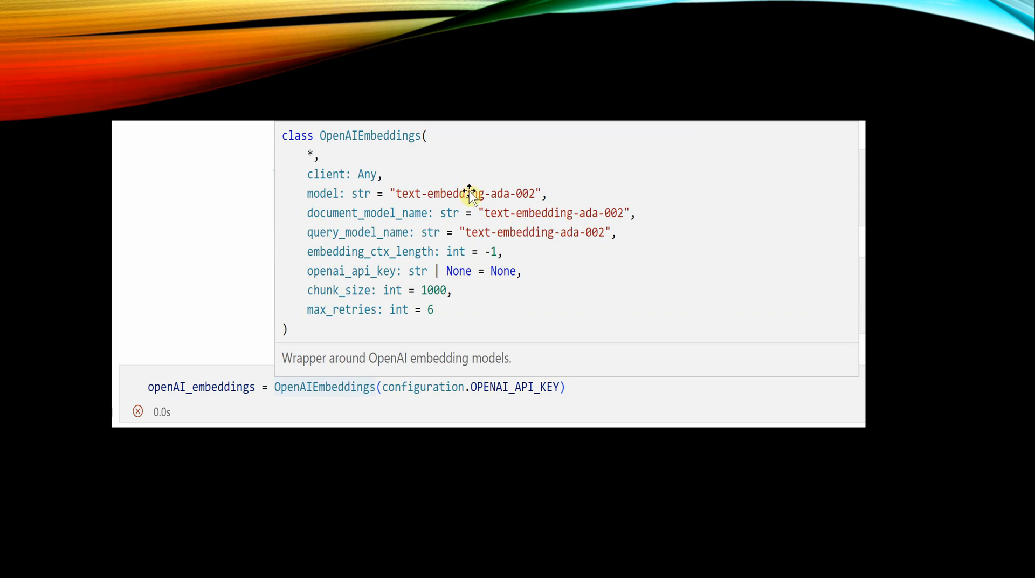
{"action": "mouse_move", "coordinate": [408, 285]}
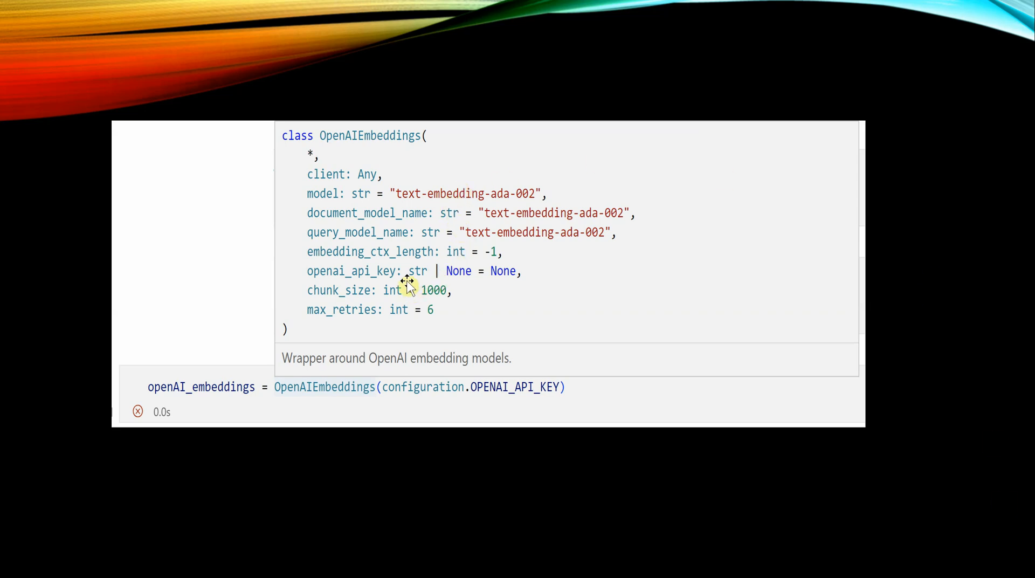
{"action": "mouse_move", "coordinate": [388, 183]}
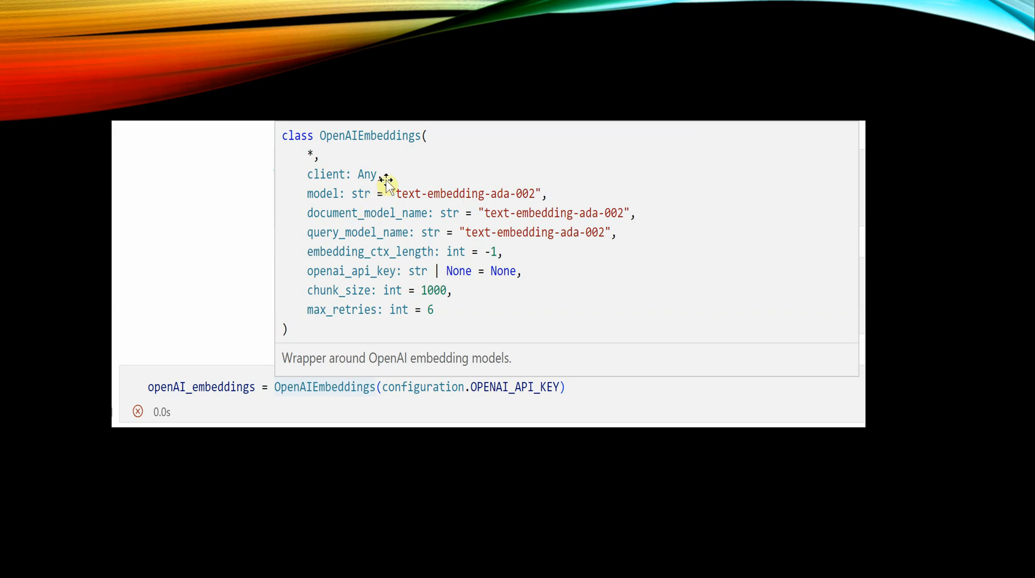
{"action": "mouse_move", "coordinate": [199, 180]}
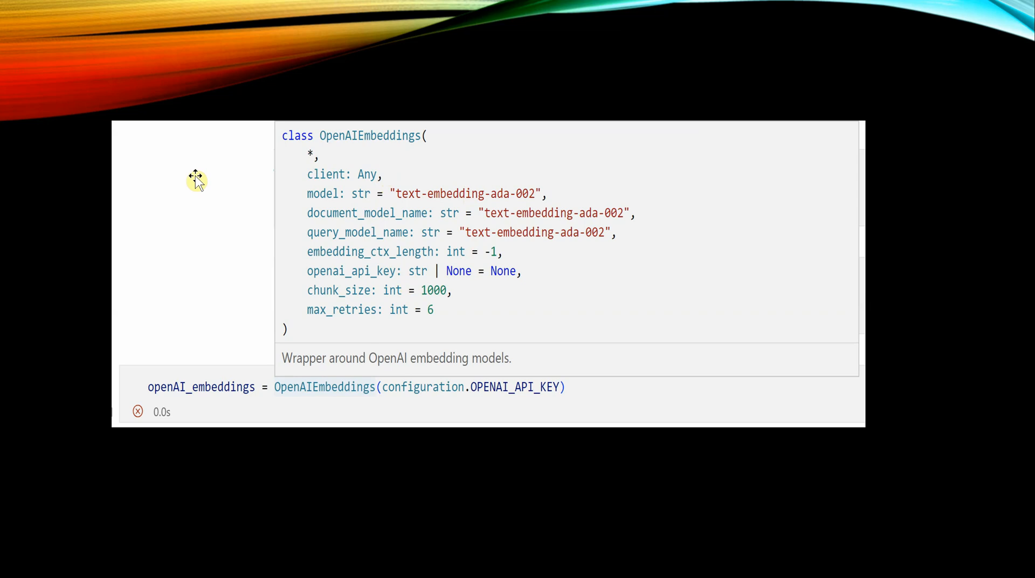
{"action": "mouse_move", "coordinate": [244, 164]}
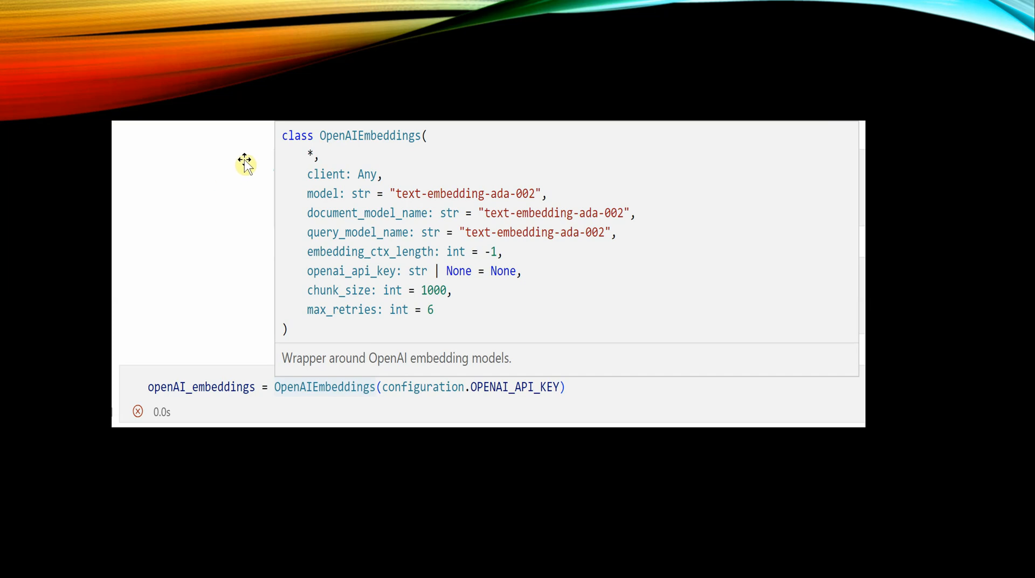
{"action": "mouse_move", "coordinate": [320, 193]}
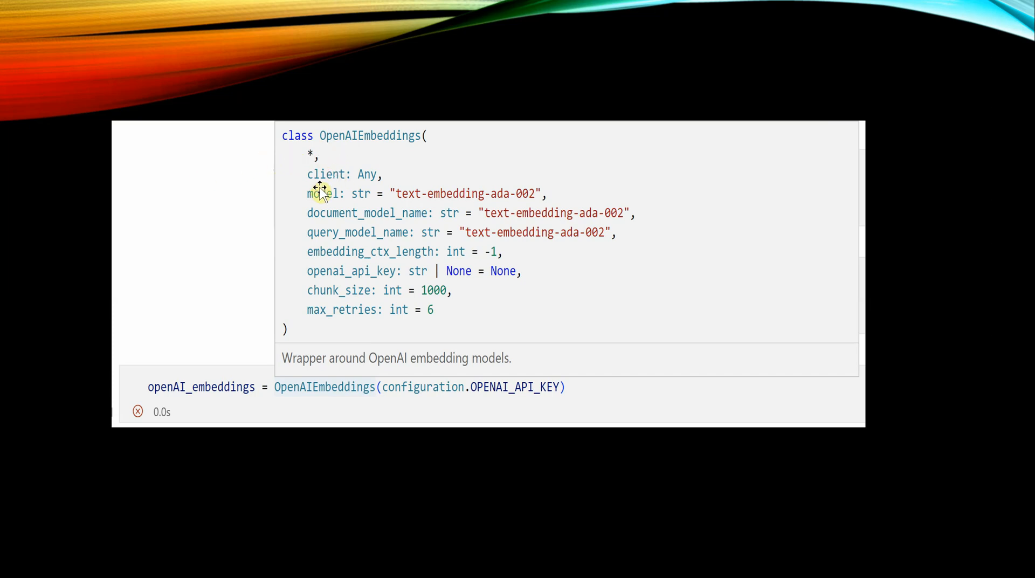
{"action": "mouse_move", "coordinate": [323, 205]}
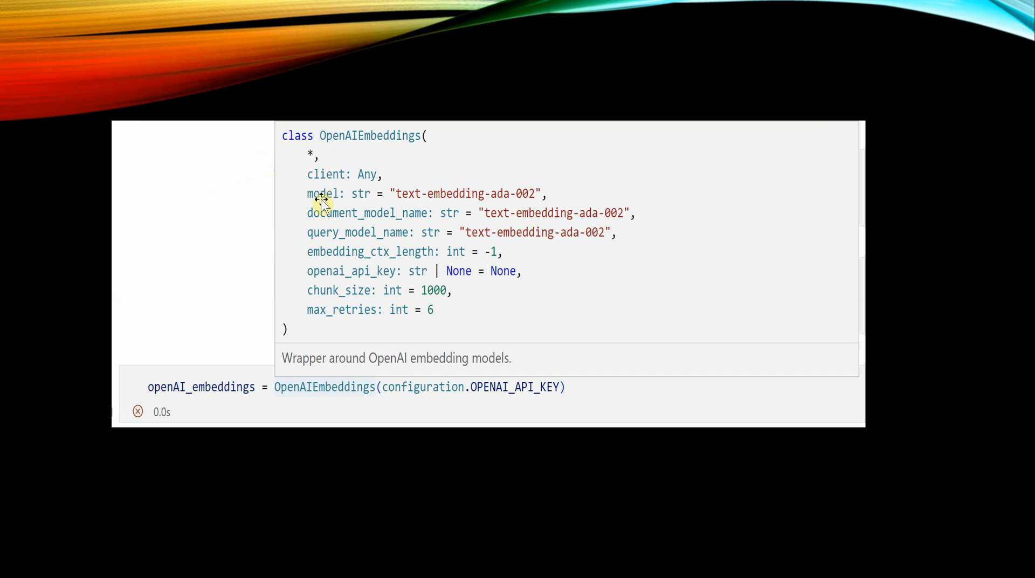
{"action": "mouse_move", "coordinate": [370, 251]}
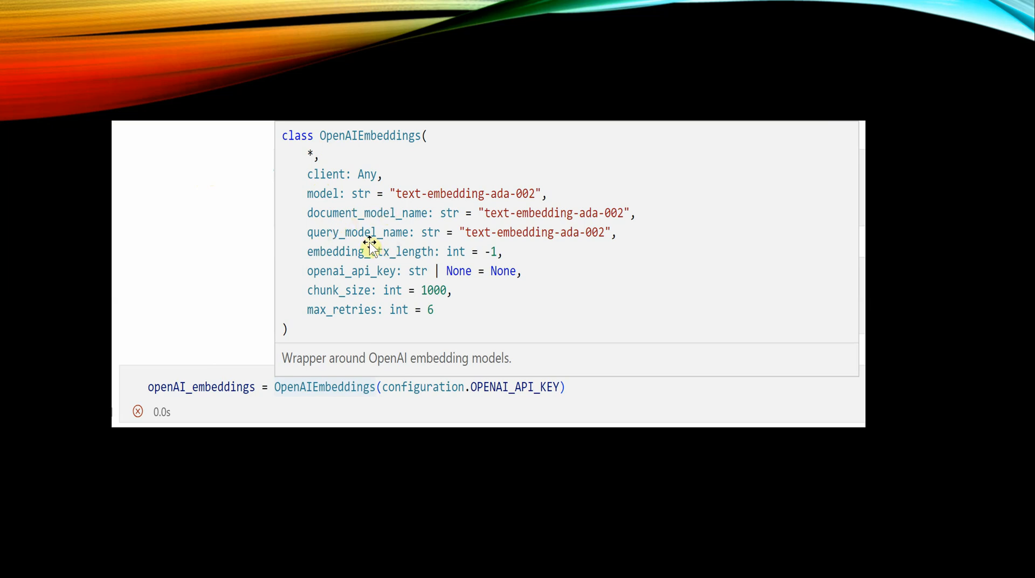
{"action": "mouse_move", "coordinate": [187, 222]}
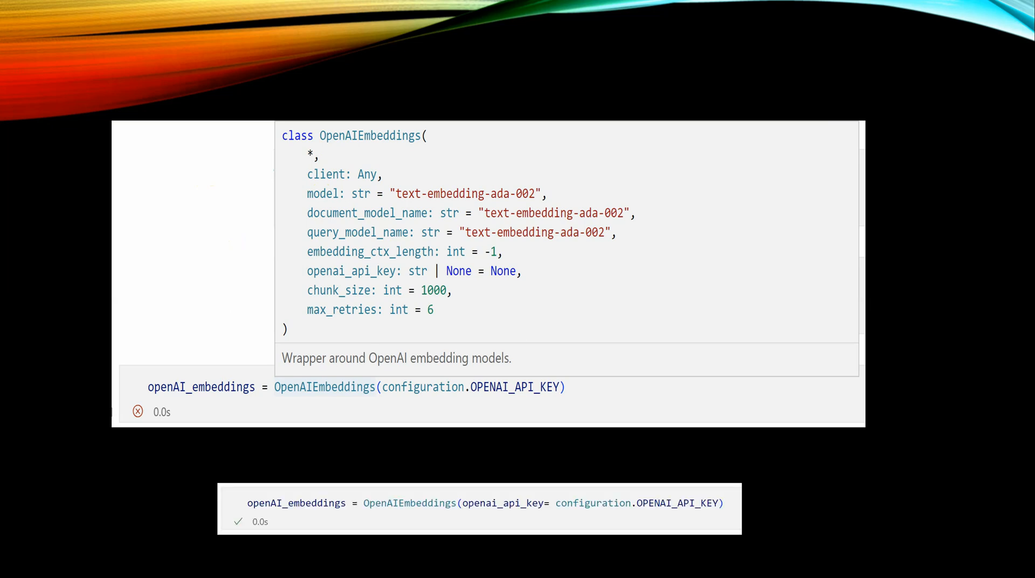
{"action": "mouse_move", "coordinate": [521, 512]}
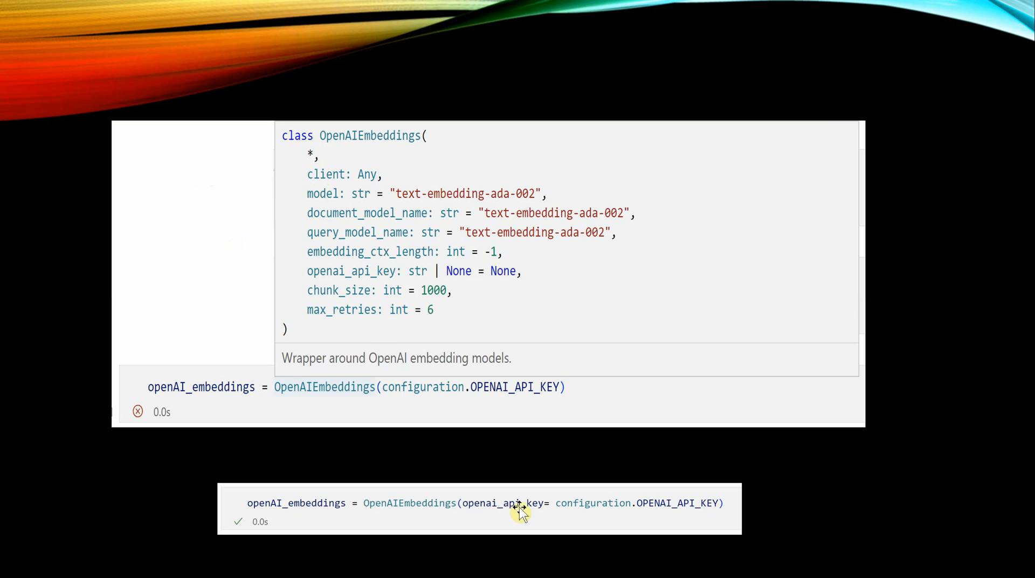
{"action": "mouse_move", "coordinate": [660, 514]}
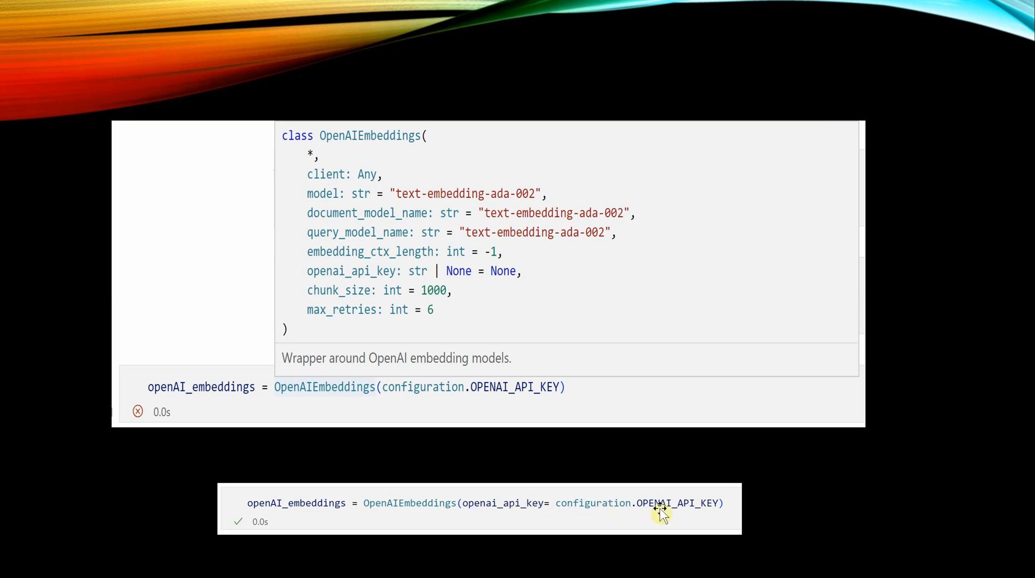
{"action": "mouse_move", "coordinate": [637, 496]}
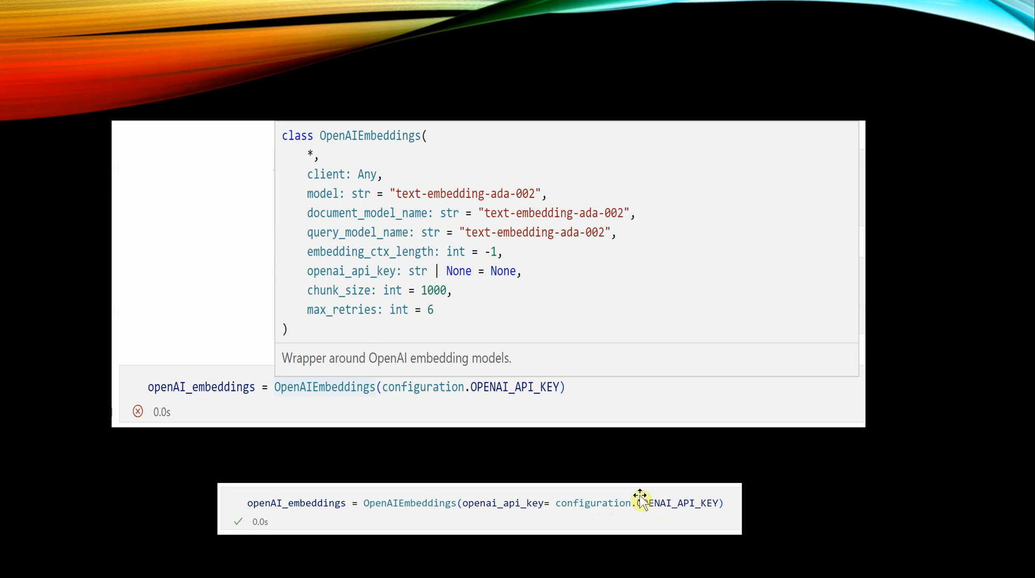
{"action": "mouse_move", "coordinate": [581, 406]}
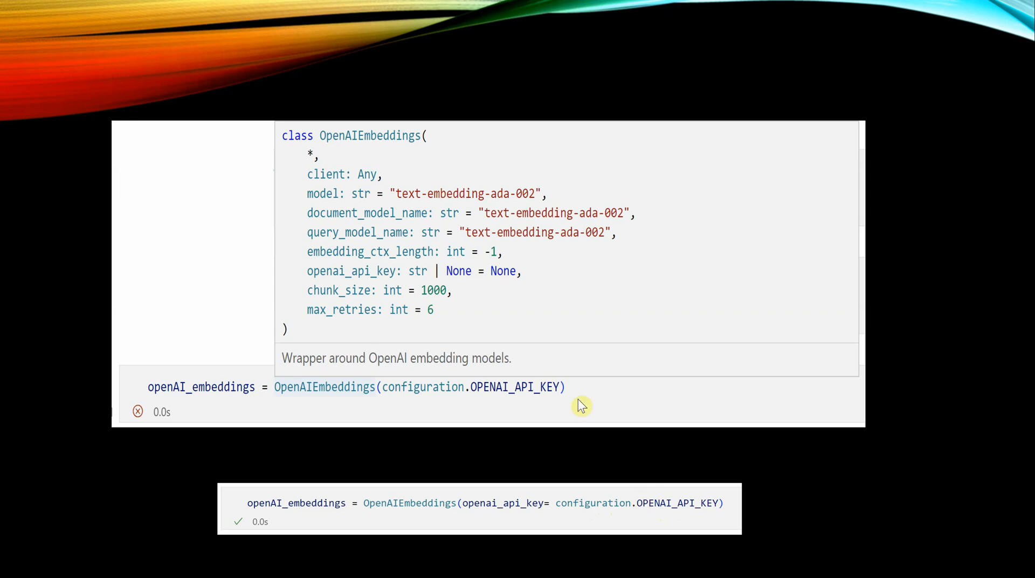
{"action": "mouse_move", "coordinate": [955, 356]}
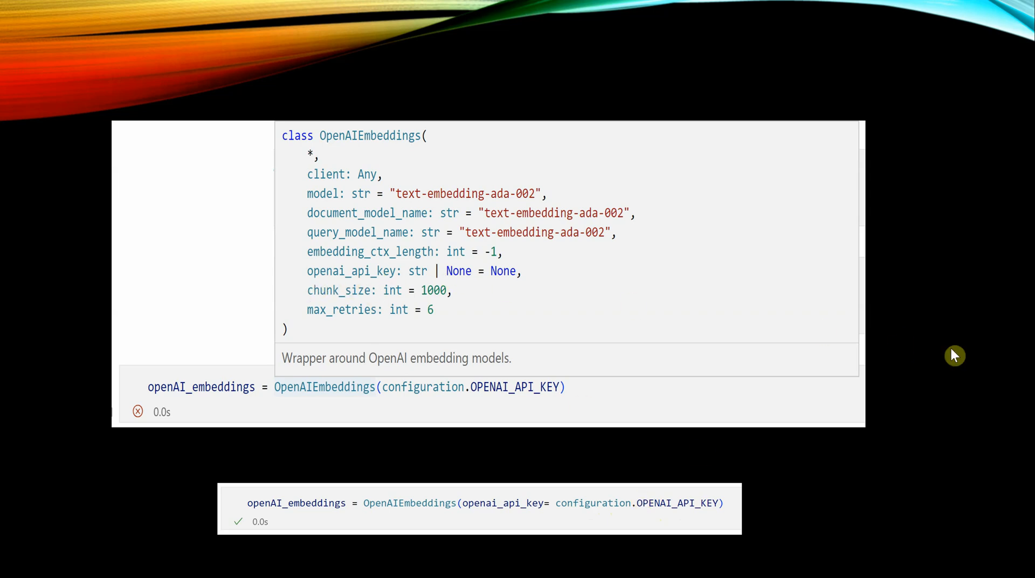